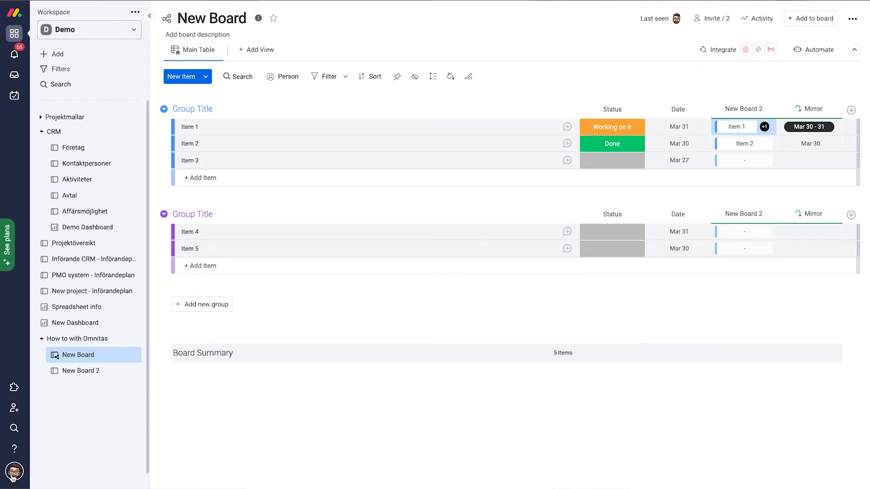
mouse_move(13, 473)
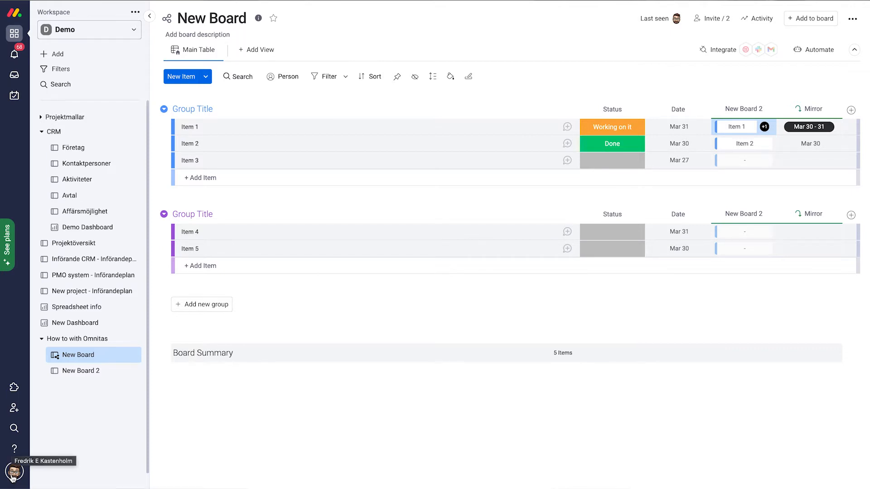
- Go from the profile avatar menu to the account's Admin settings
click(14, 472)
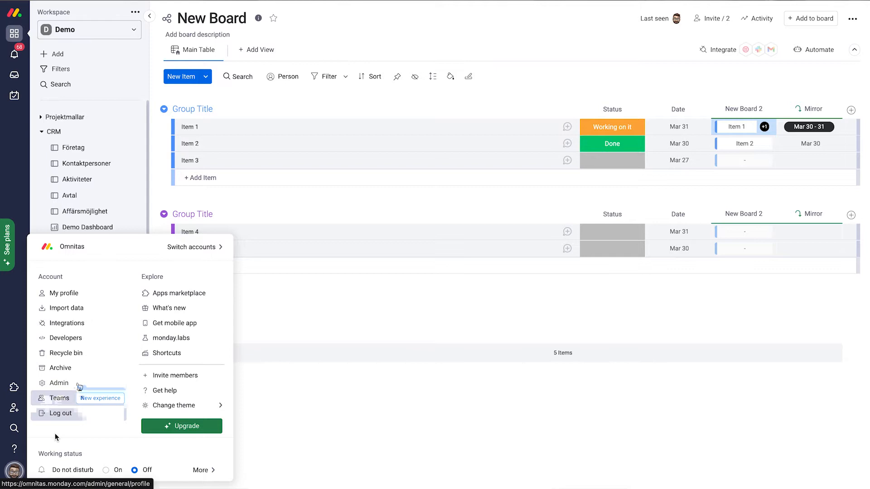
click(58, 382)
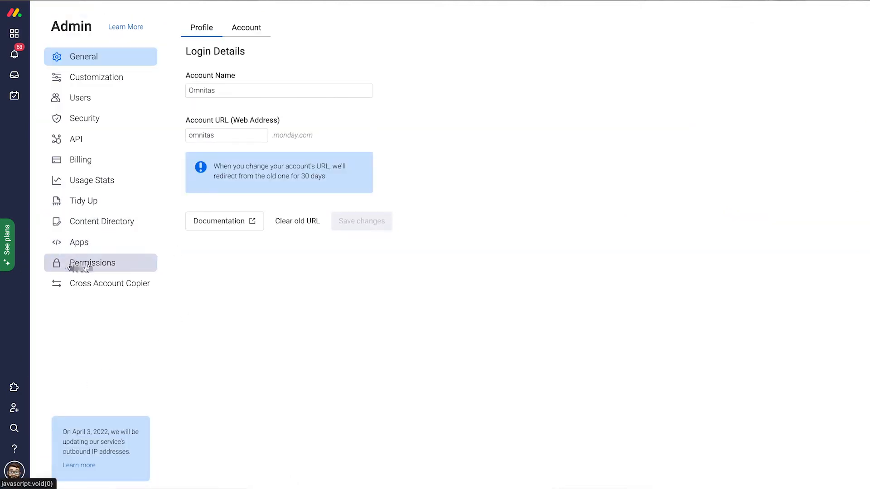
- Show the Feature Permissions table listing who may use each account feature
click(91, 263)
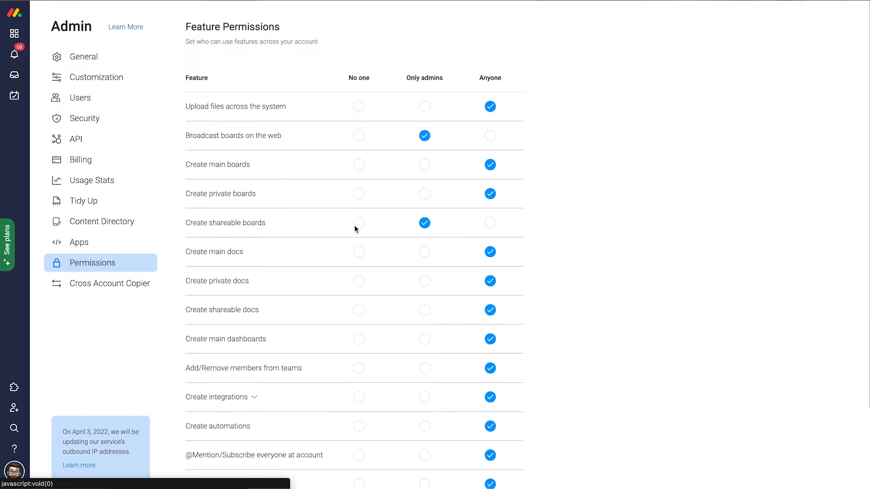
mouse_move(531, 185)
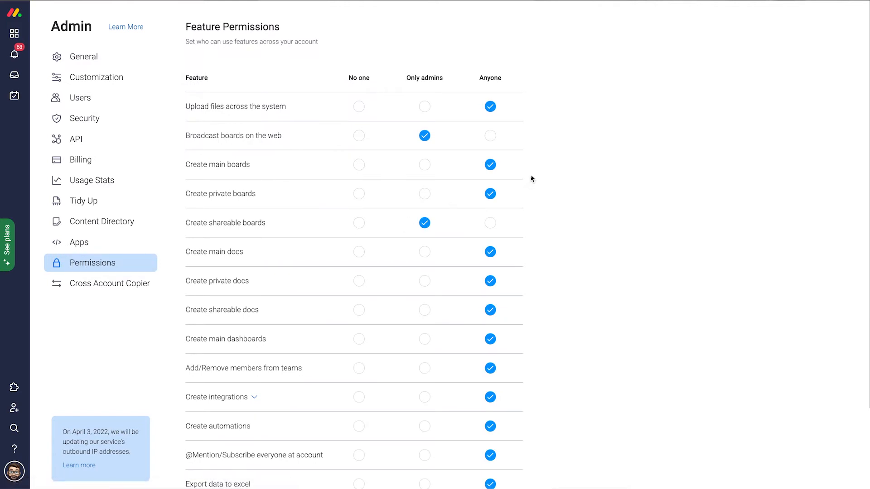
mouse_move(493, 122)
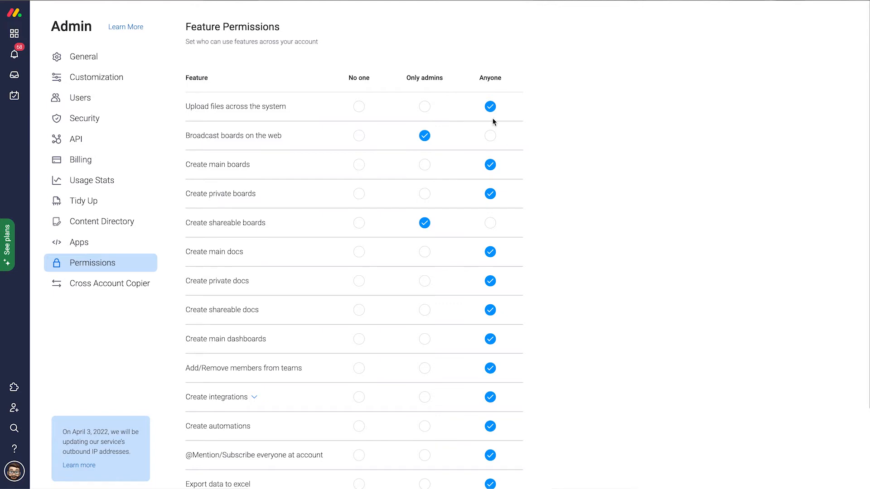
mouse_move(505, 171)
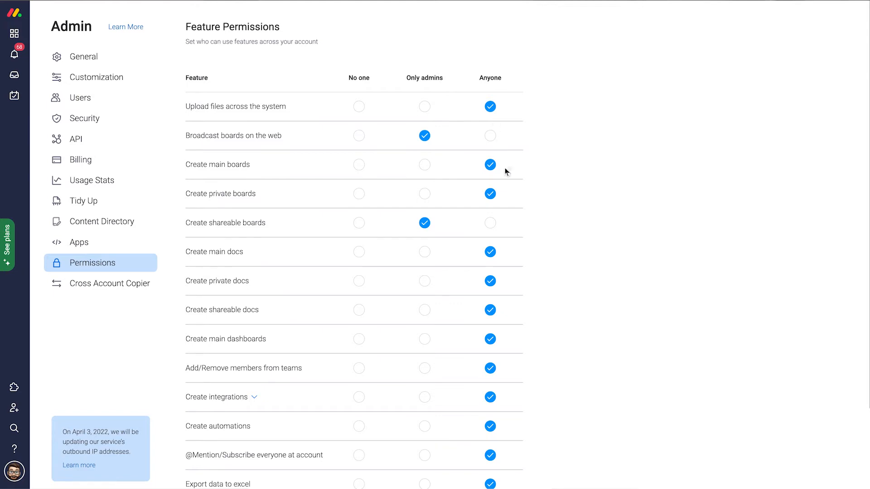
mouse_move(511, 199)
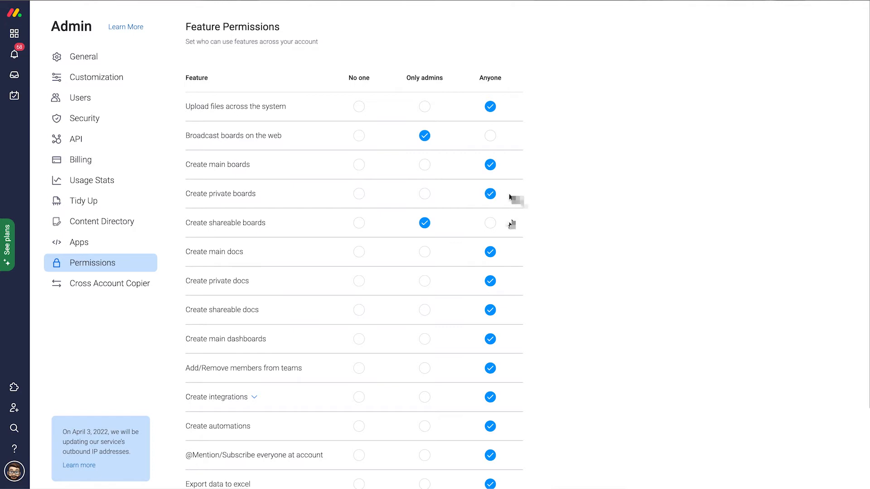
mouse_move(518, 261)
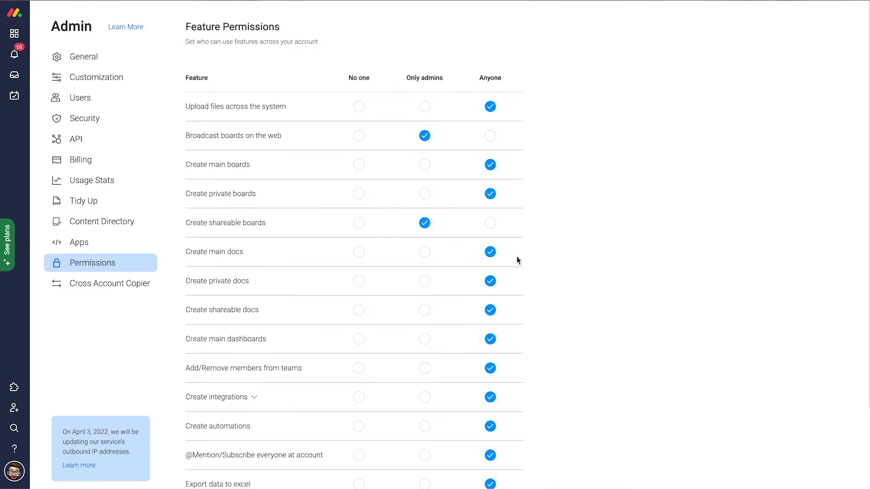
scroll(down, 3)
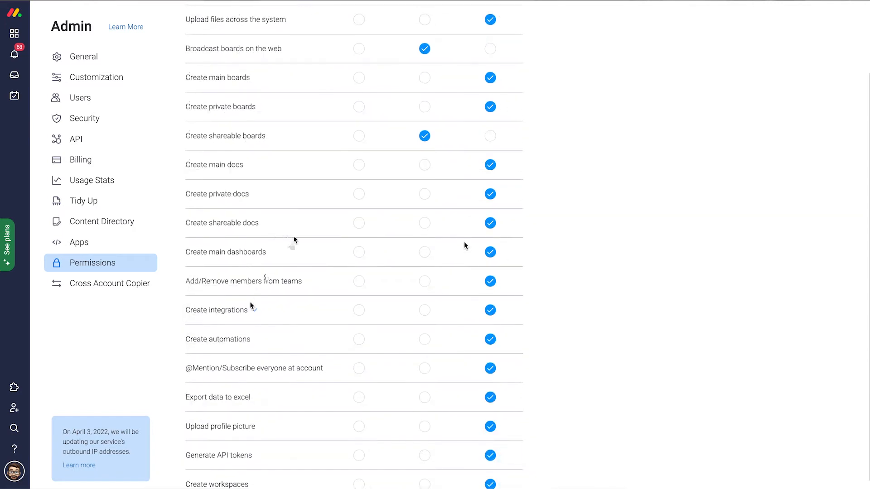
mouse_move(257, 316)
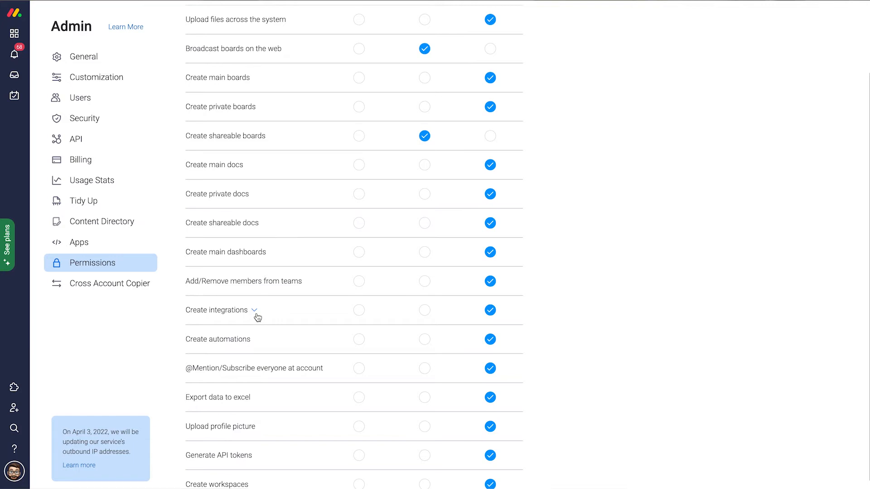
mouse_move(251, 318)
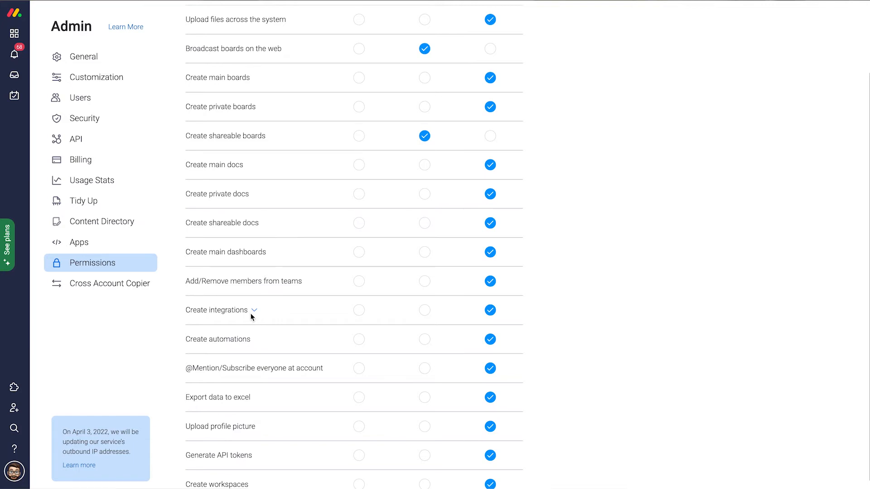
click(255, 310)
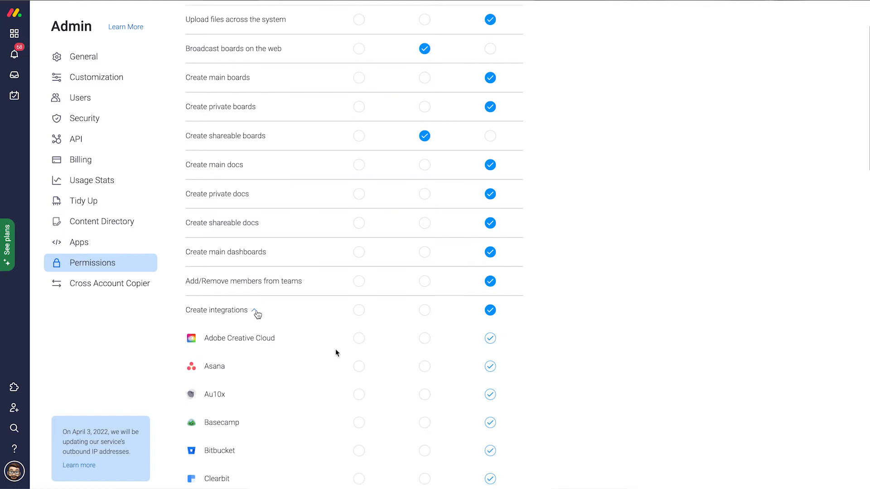
scroll(down, 3)
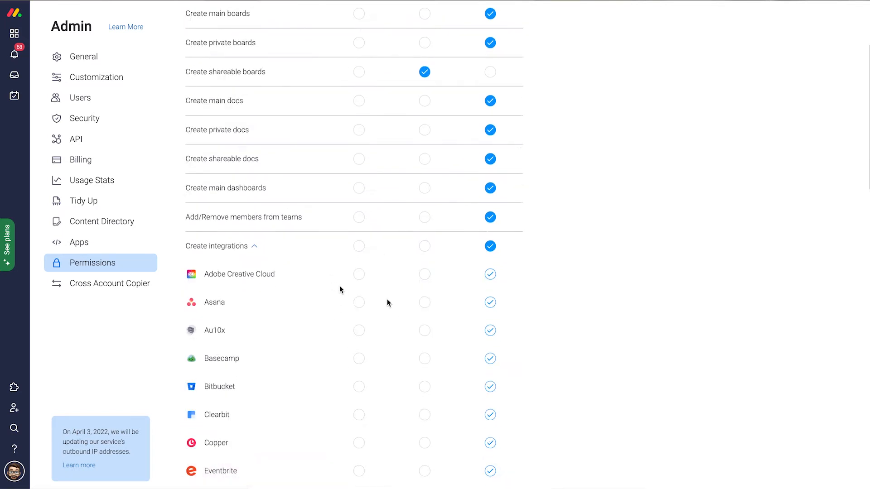
mouse_move(295, 348)
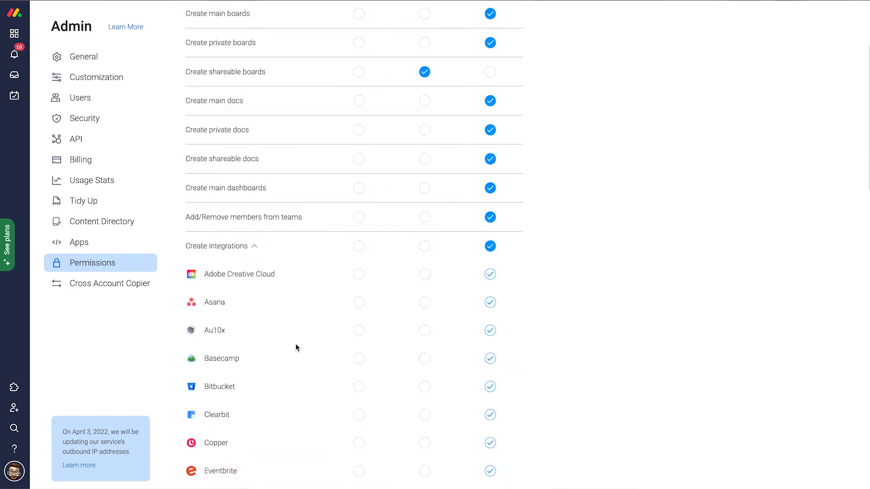
mouse_move(227, 299)
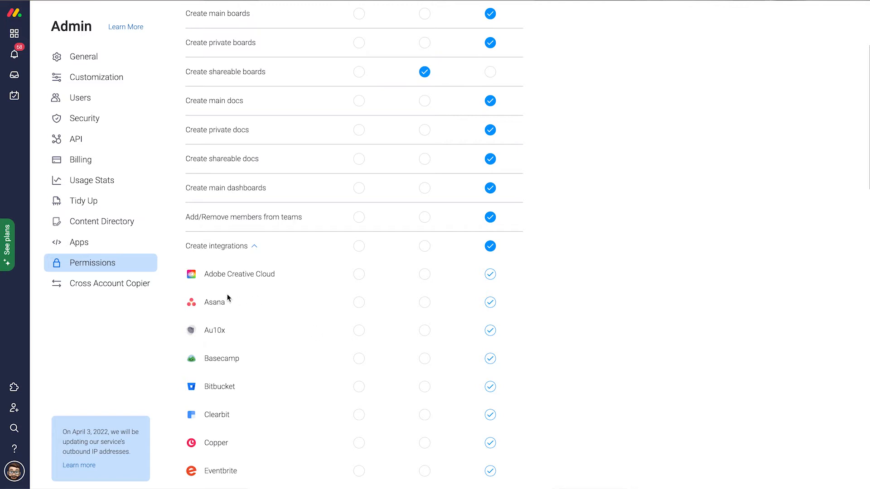
mouse_move(336, 377)
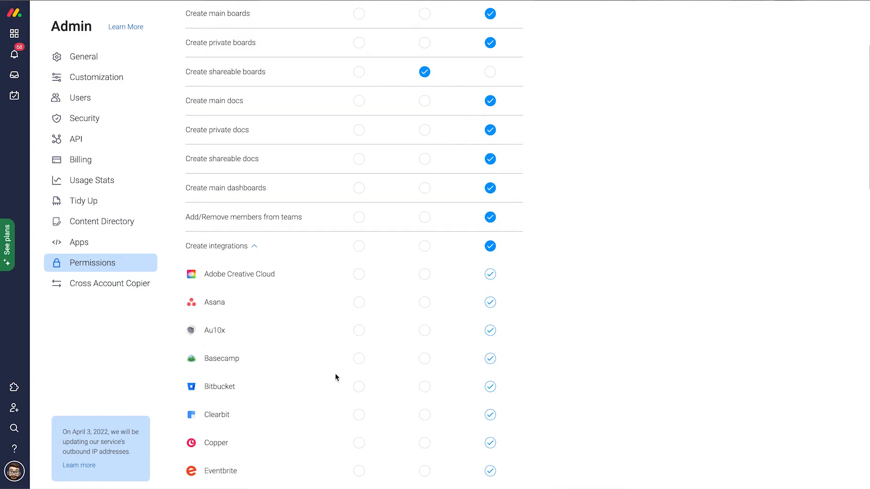
scroll(down, 3)
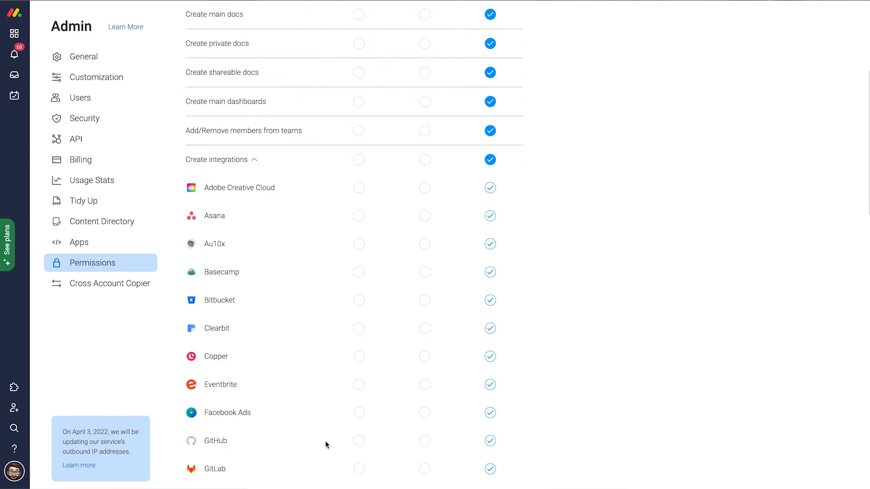
mouse_move(253, 165)
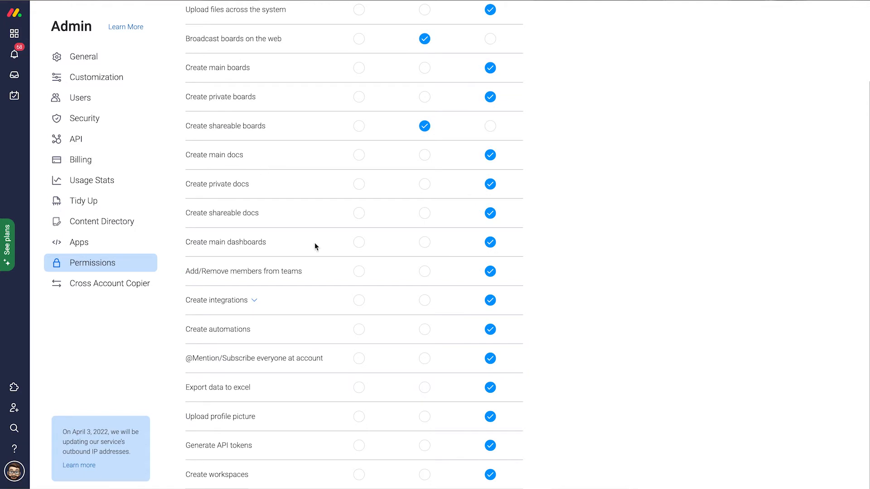
mouse_move(310, 252)
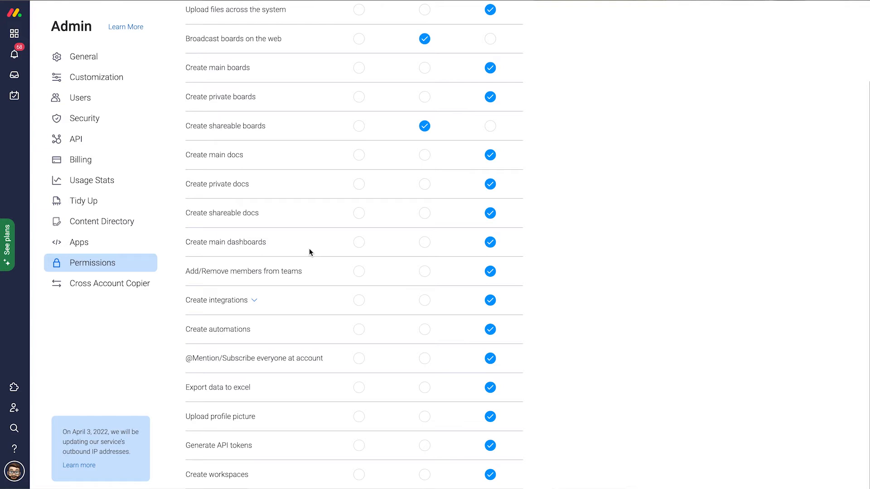
mouse_move(13, 33)
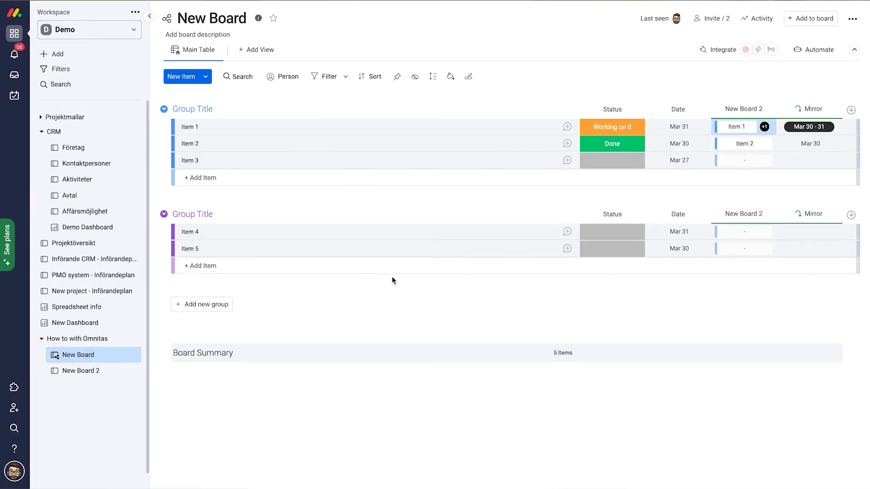
mouse_move(628, 285)
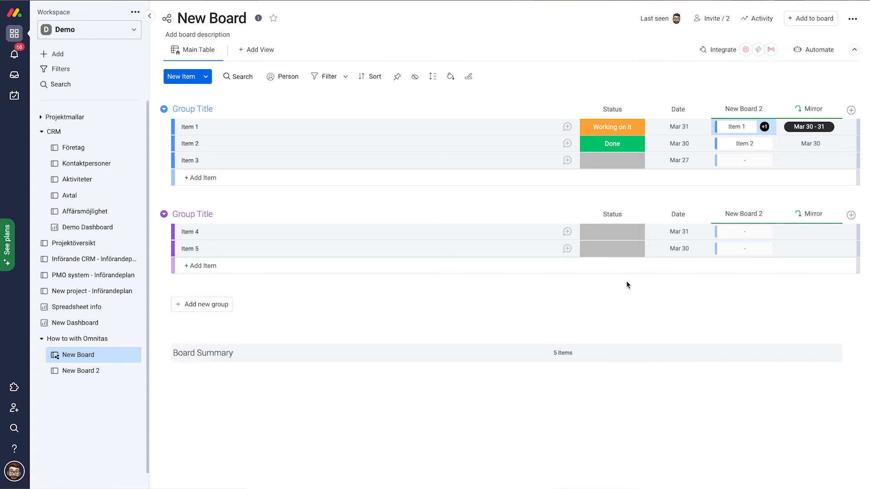
mouse_move(810, 19)
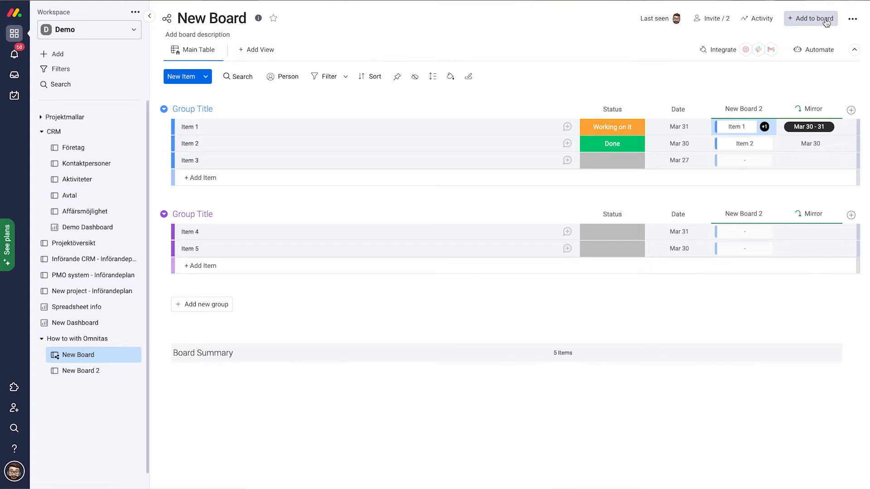
- Show New Board's three-dot options list with board permissions and settings
click(852, 18)
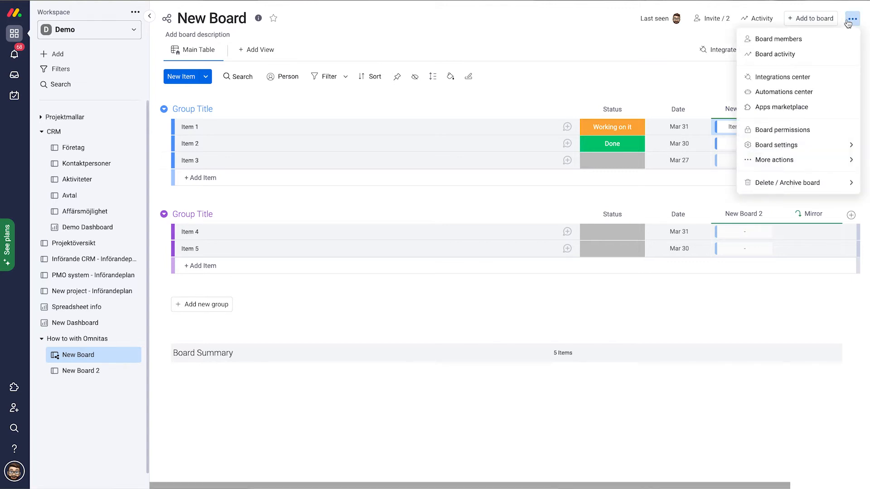
mouse_move(854, 20)
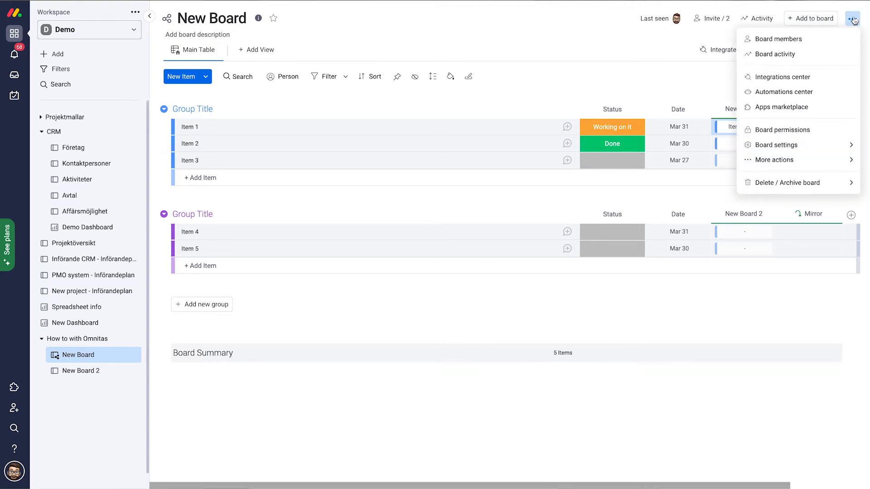
mouse_move(797, 130)
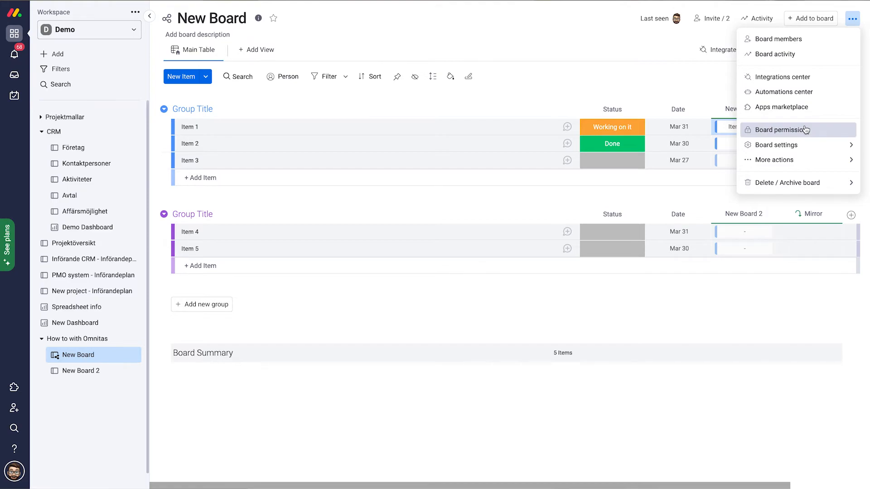
- Review New Board's view and edit permissions, selecting the Edit content level without saving
click(777, 130)
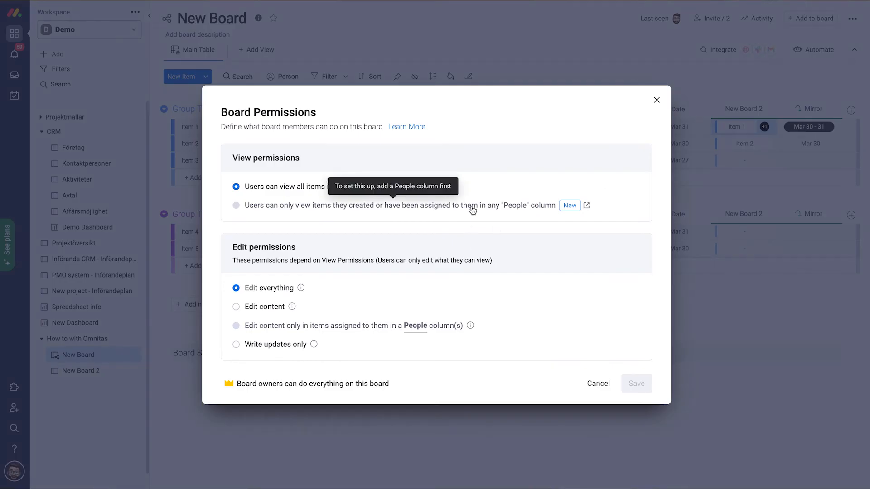
mouse_move(262, 217)
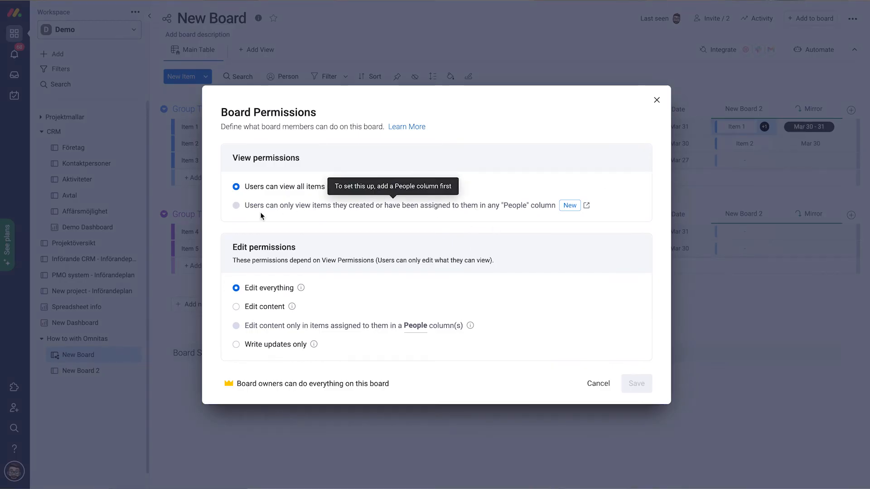
mouse_move(223, 212)
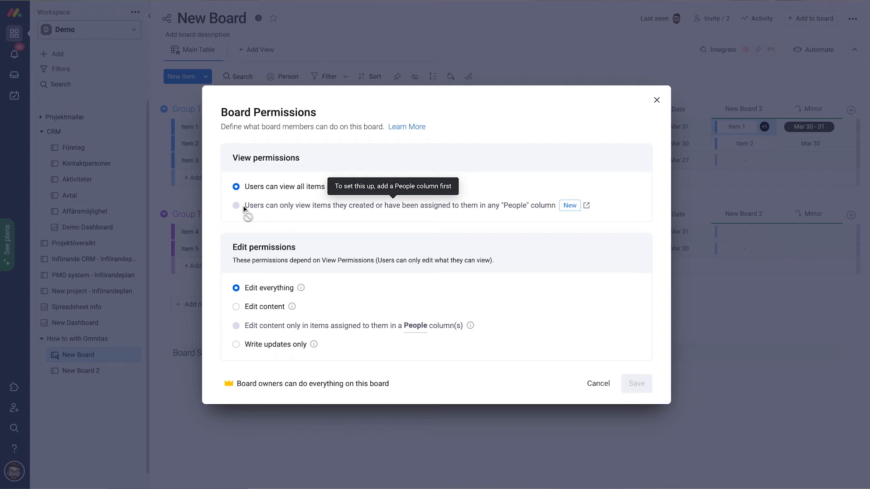
mouse_move(280, 222)
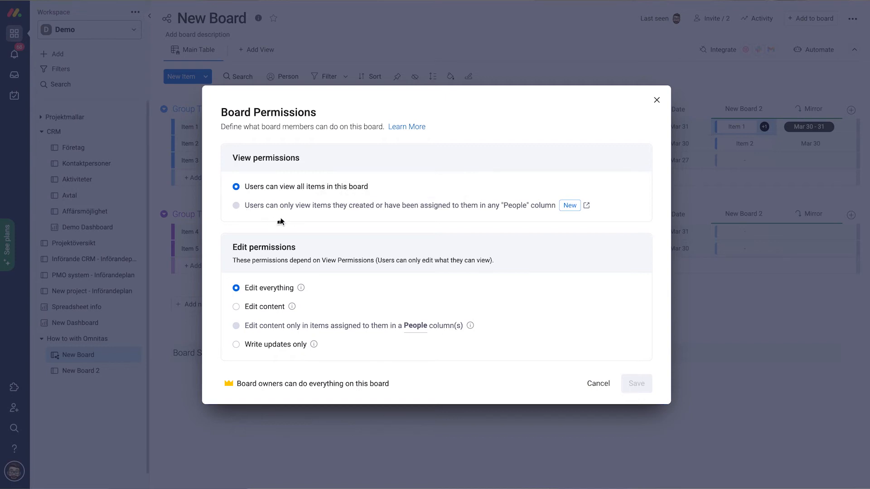
mouse_move(368, 276)
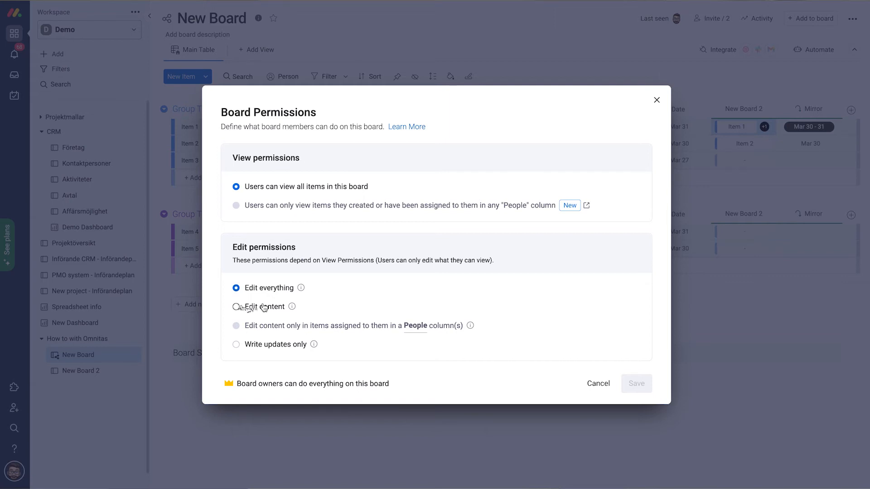
click(235, 307)
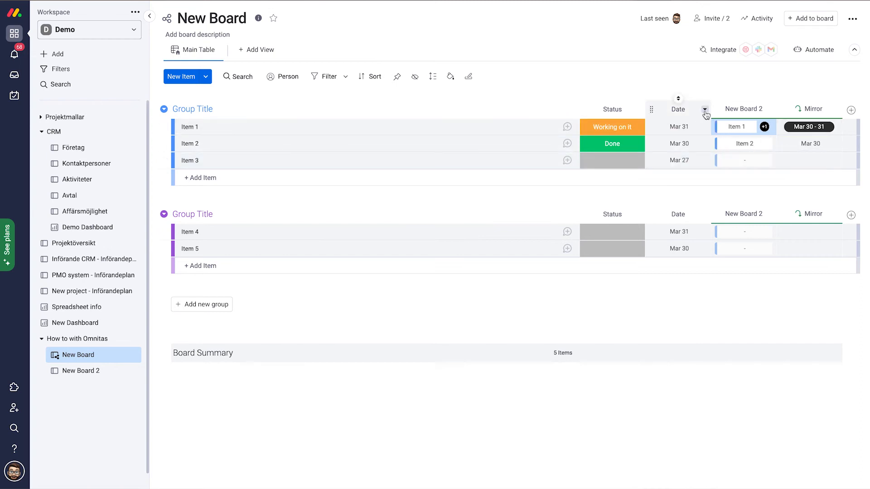
- Show the Date column's settings options, including Restrict column edit
click(705, 109)
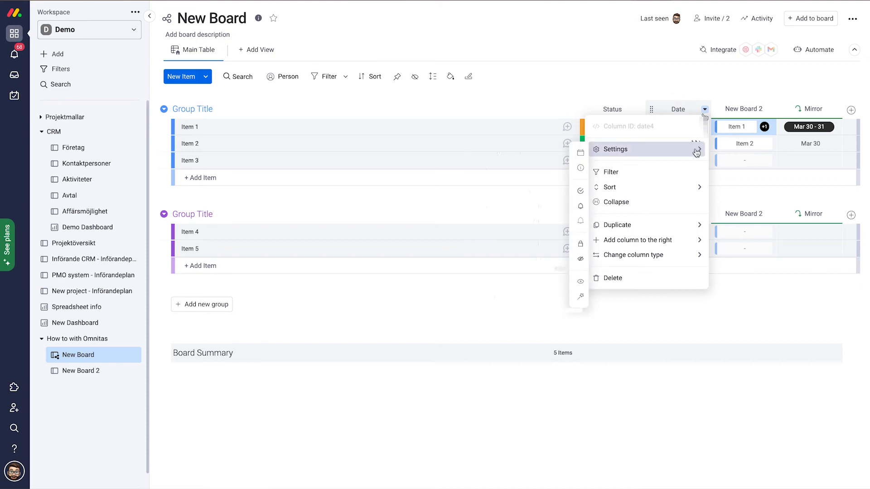
click(614, 148)
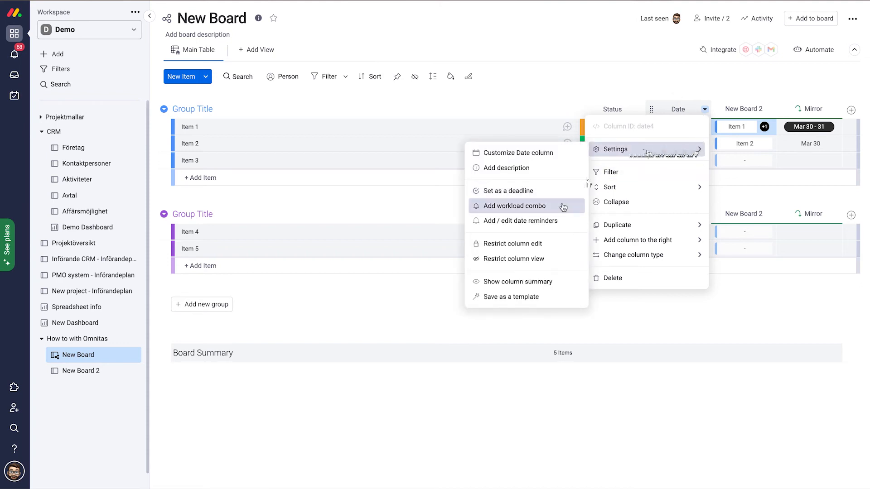
mouse_move(513, 258)
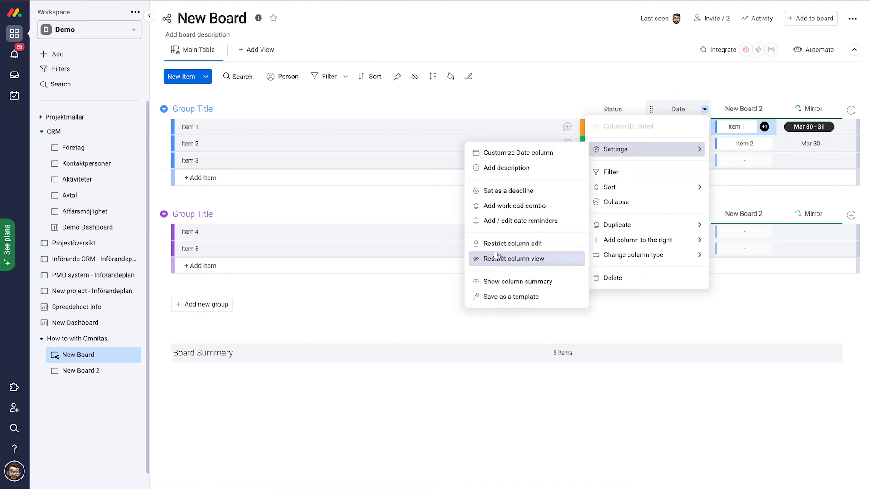
mouse_move(511, 243)
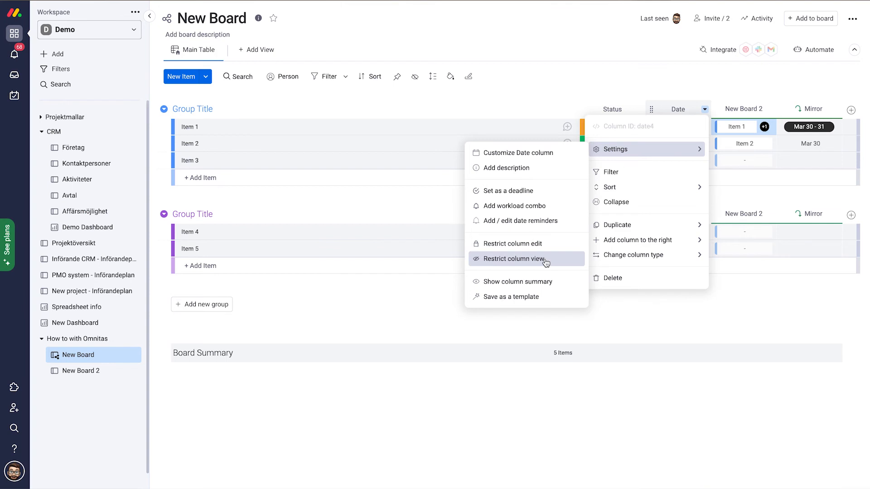
mouse_move(505, 262)
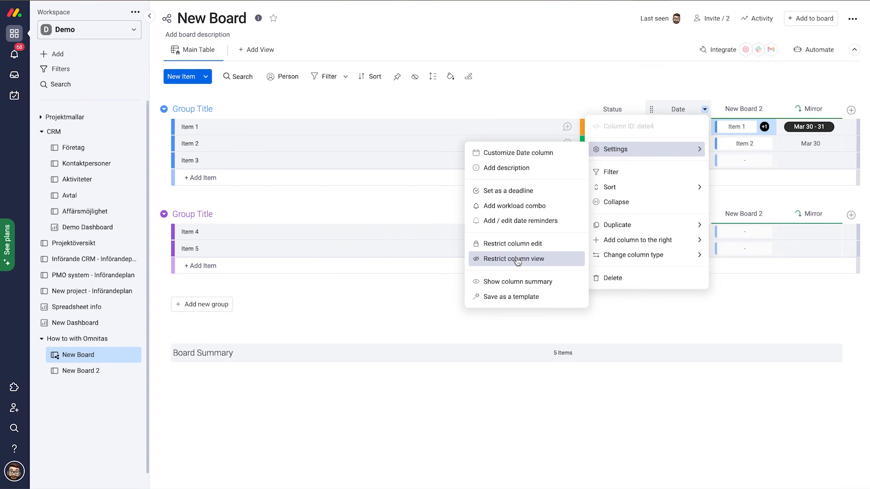
mouse_move(524, 251)
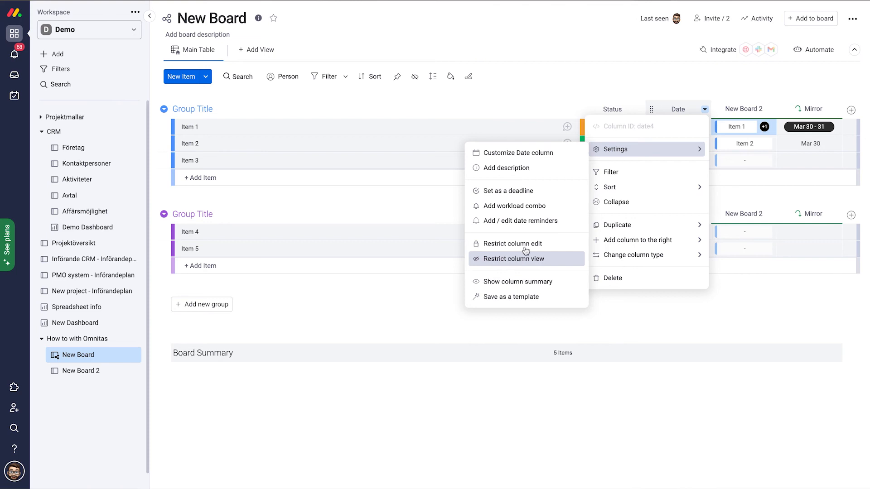
mouse_move(509, 244)
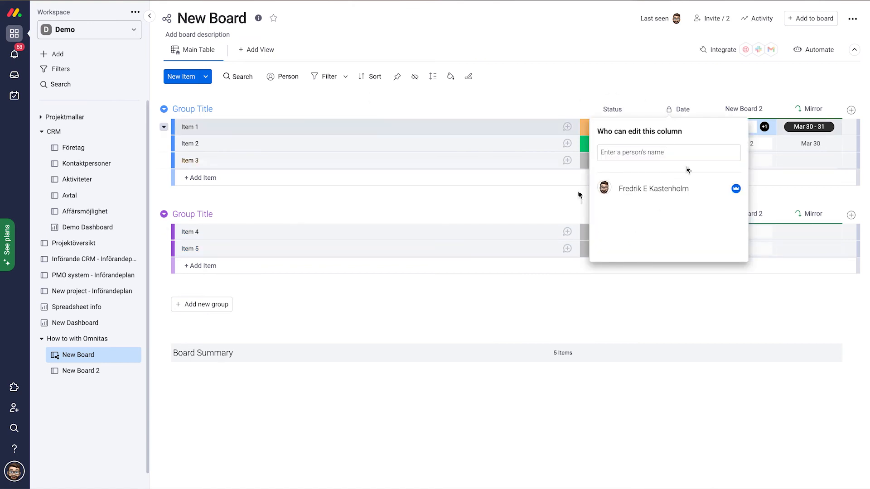
mouse_move(713, 198)
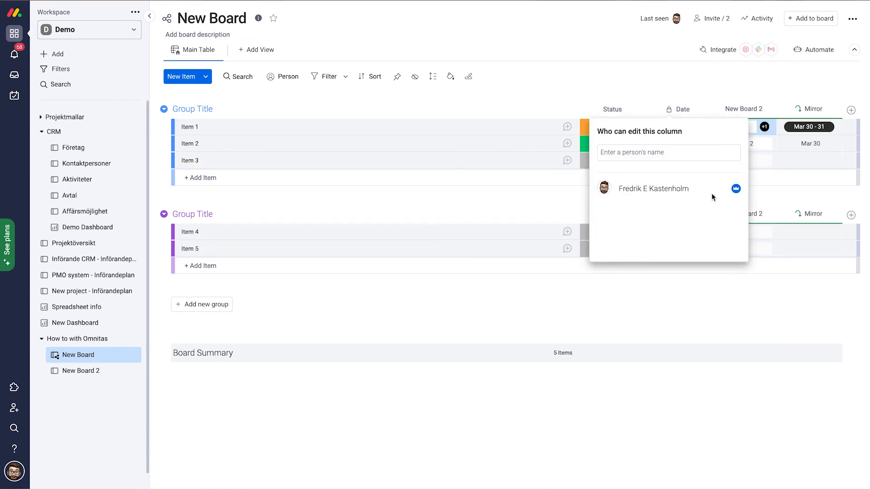
click(668, 152)
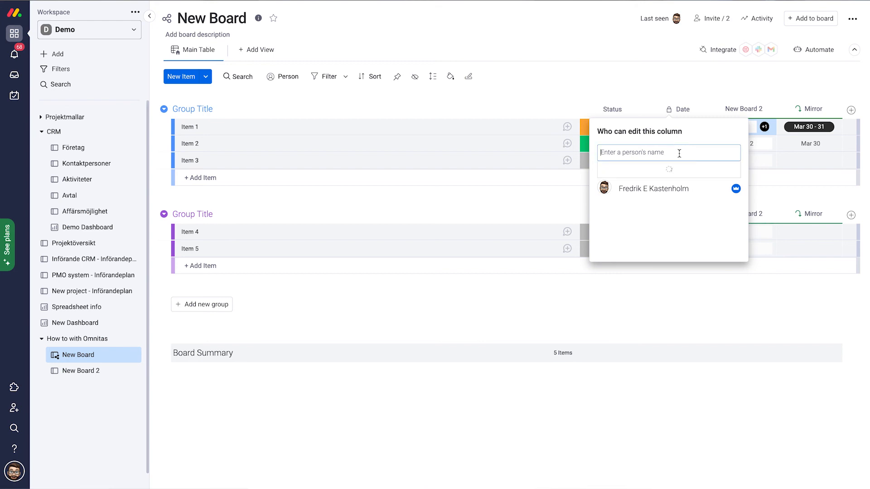